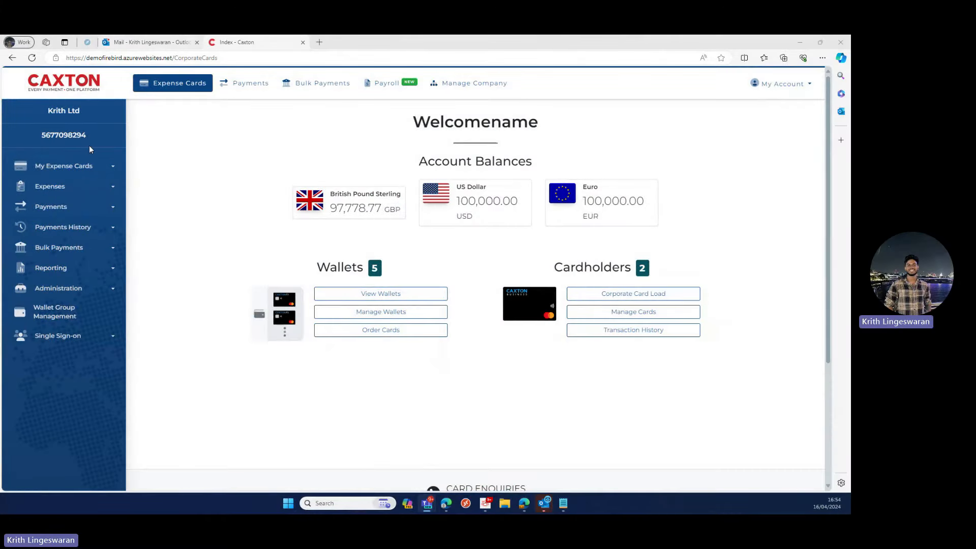
# Browse the Order New Card page's individual card, shared wallet and bulk order options
pyautogui.click(64, 165)
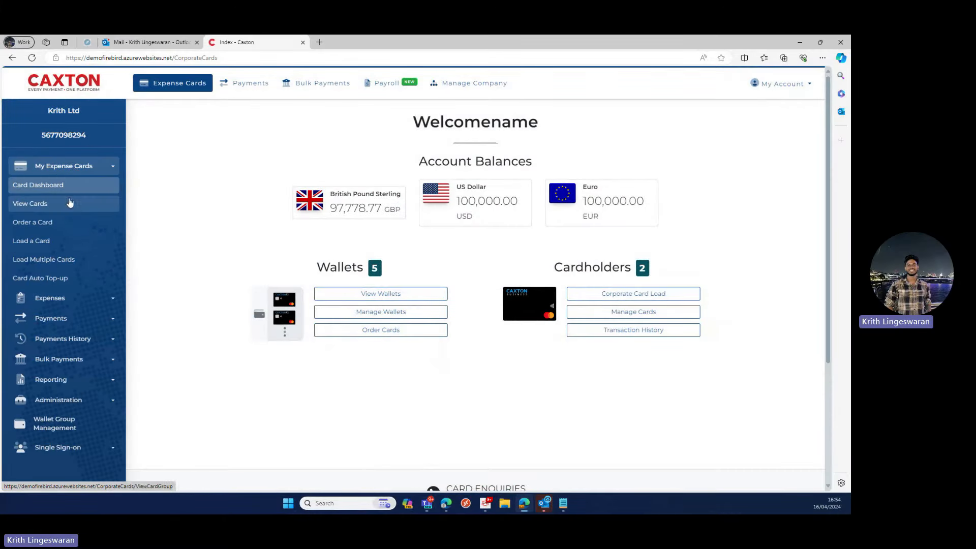
pyautogui.click(33, 222)
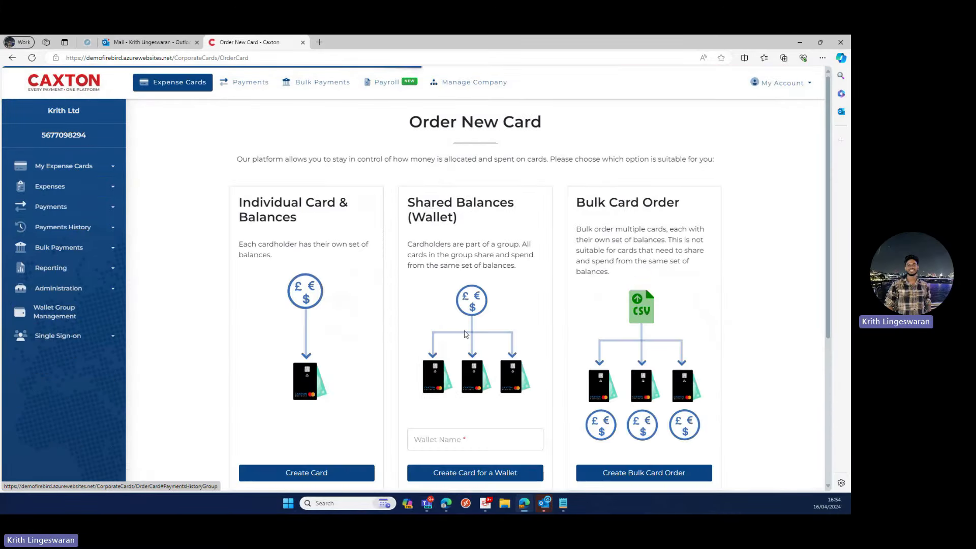
pyautogui.scroll(-3)
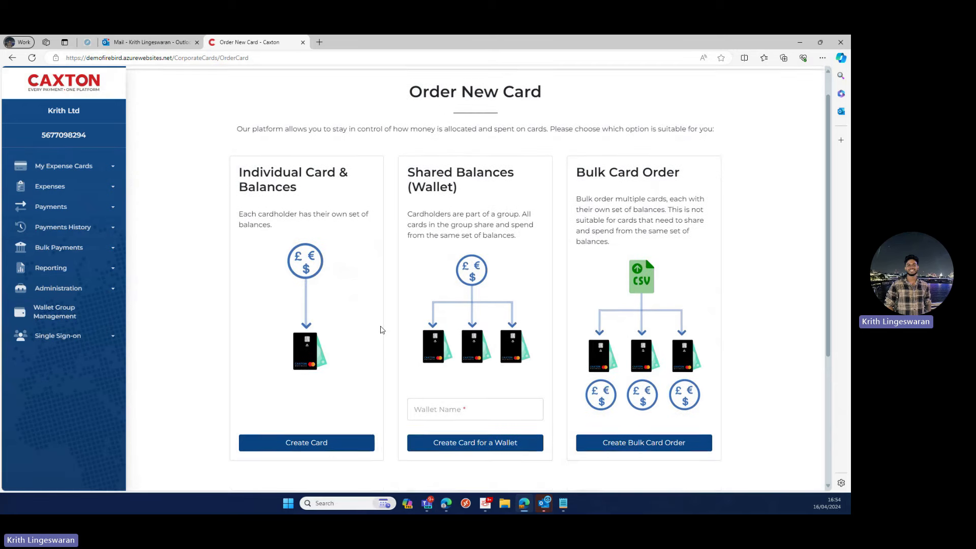
pyautogui.scroll(-3)
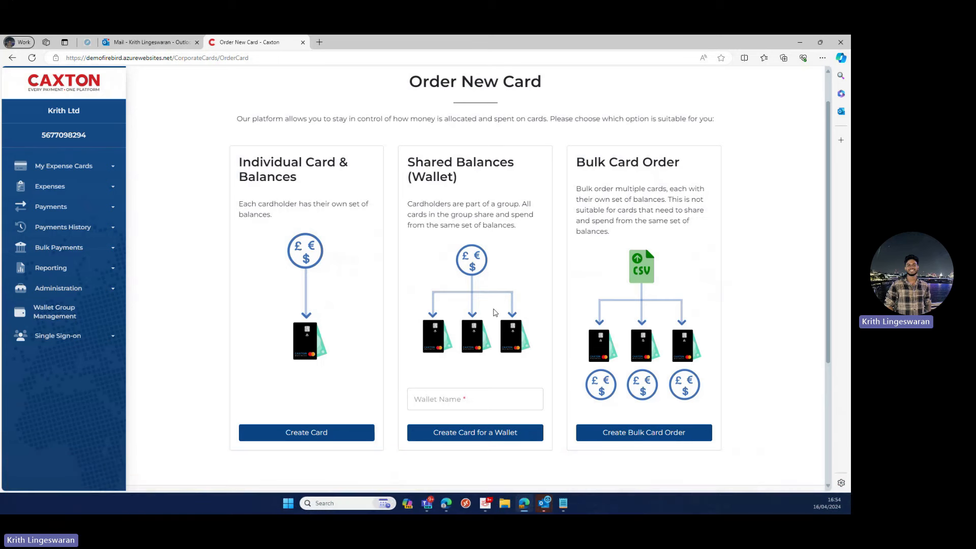
pyautogui.click(50, 186)
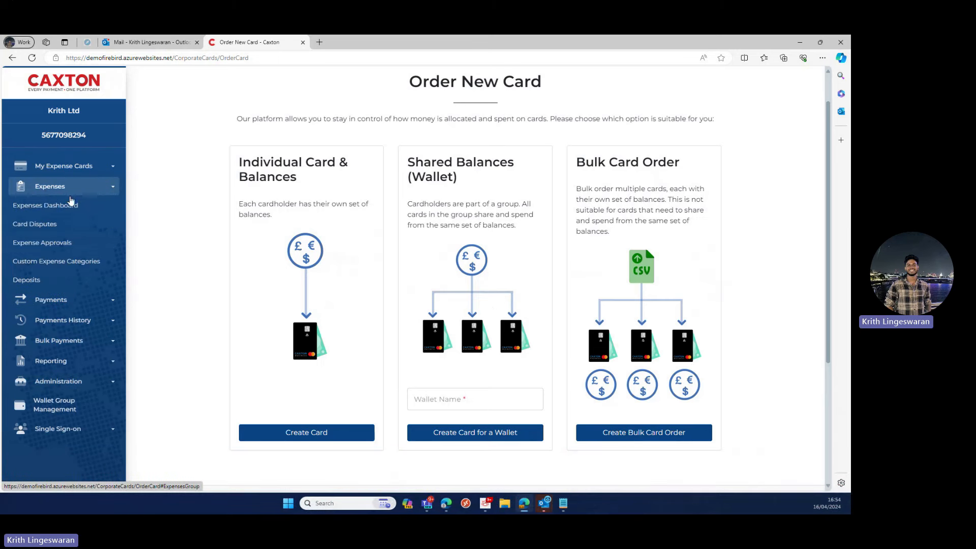
pyautogui.click(64, 166)
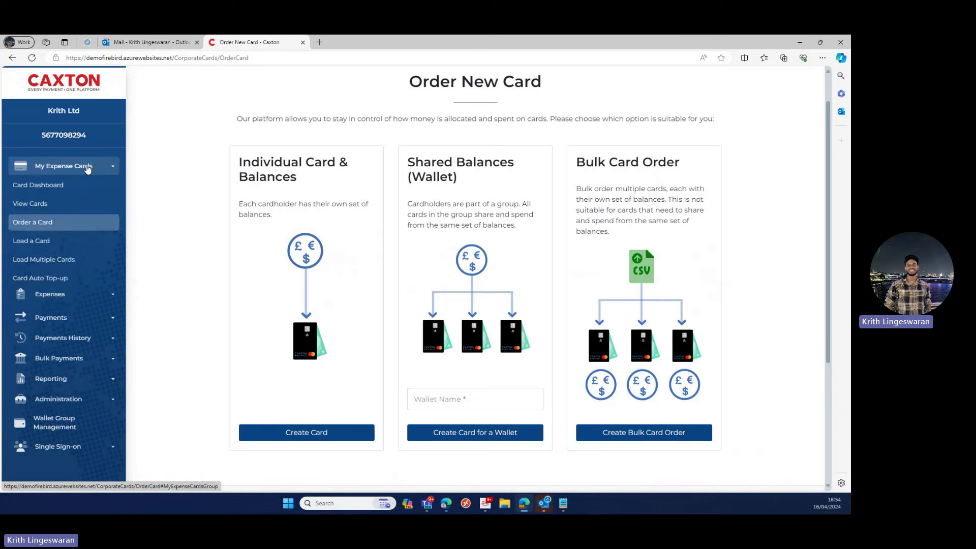
# Quote a 500 AUD load onto Annalise Keating's wallet, costing 266.46 GBP
pyautogui.click(32, 241)
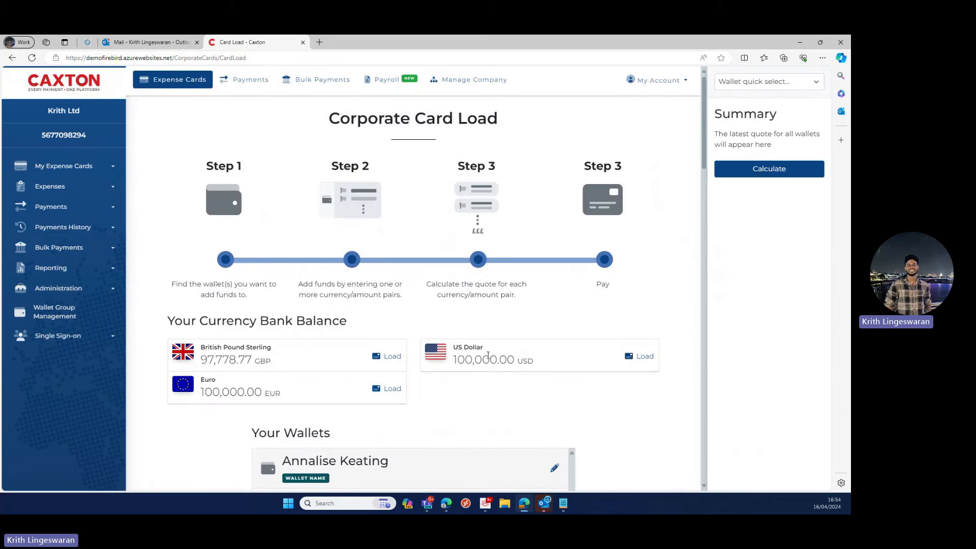
pyautogui.scroll(-3)
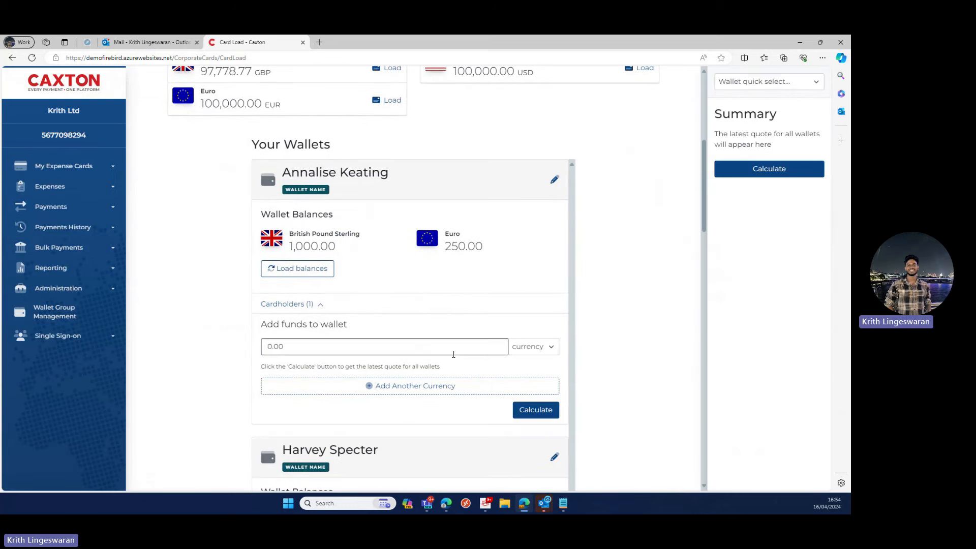
pyautogui.write('500')
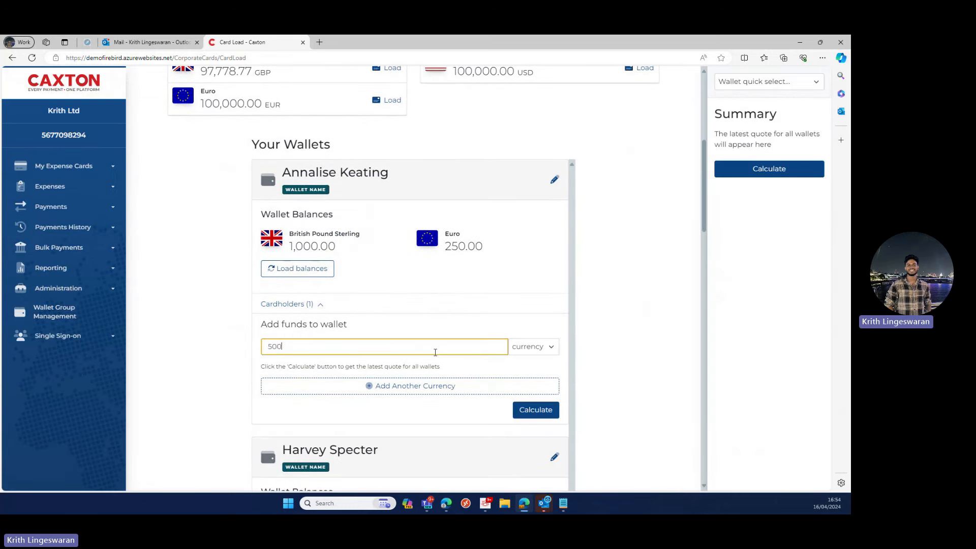
pyautogui.click(536, 410)
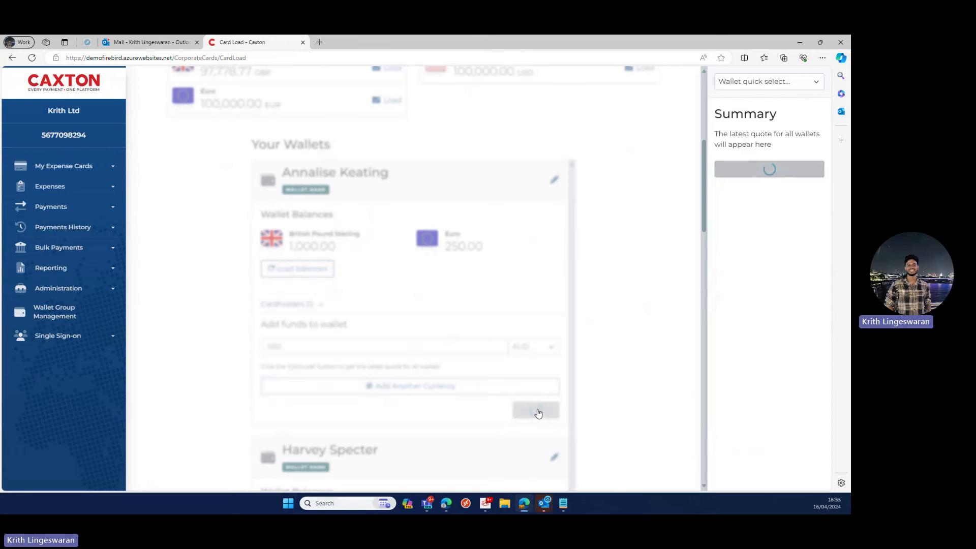
pyautogui.click(536, 410)
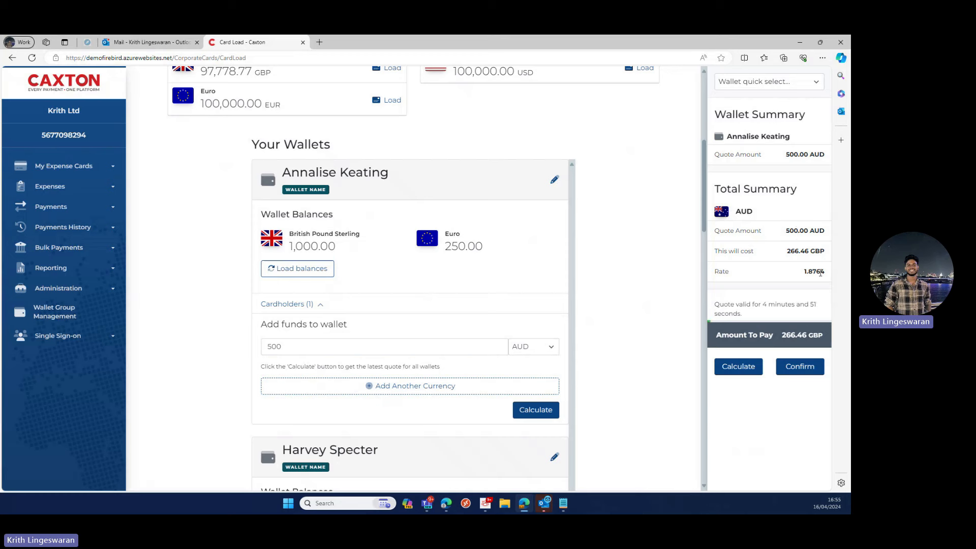
pyautogui.click(50, 186)
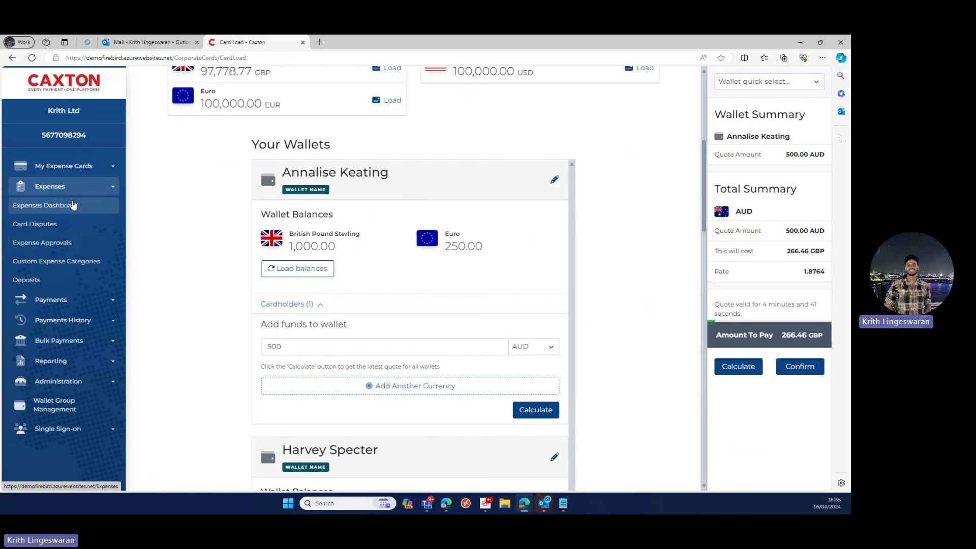
# On the Expense Dashboard, filter to Sales and expand card 3128's three £35.00 ASDA expenses
pyautogui.click(45, 205)
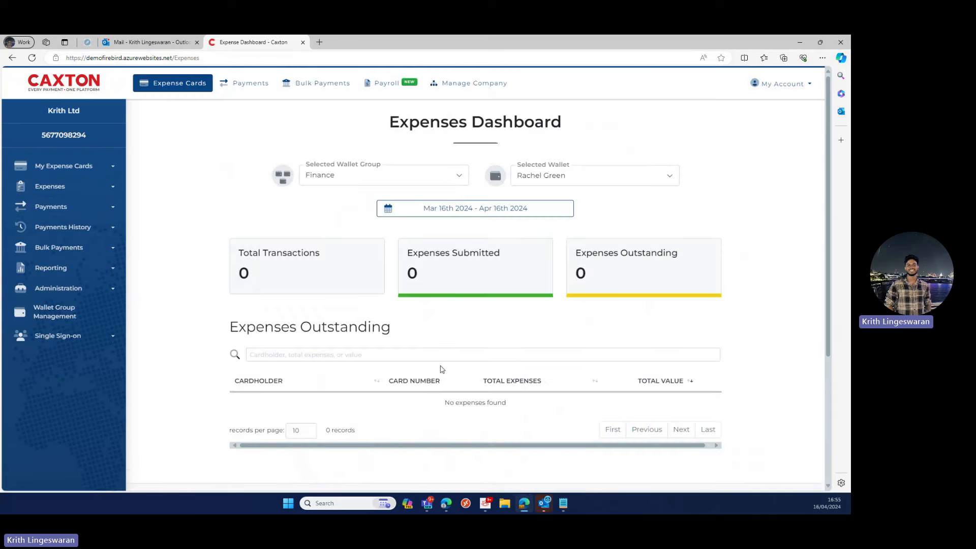
pyautogui.scroll(-3)
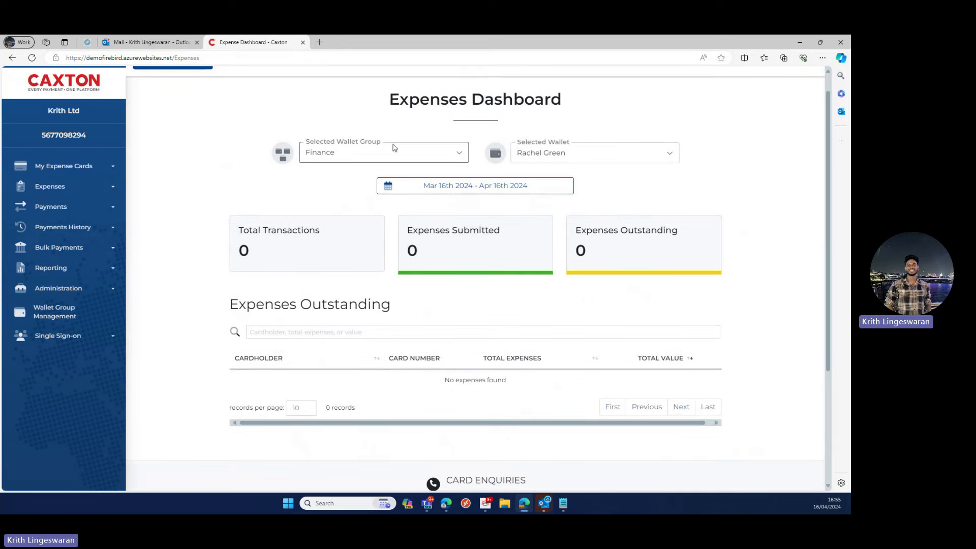
pyautogui.click(383, 152)
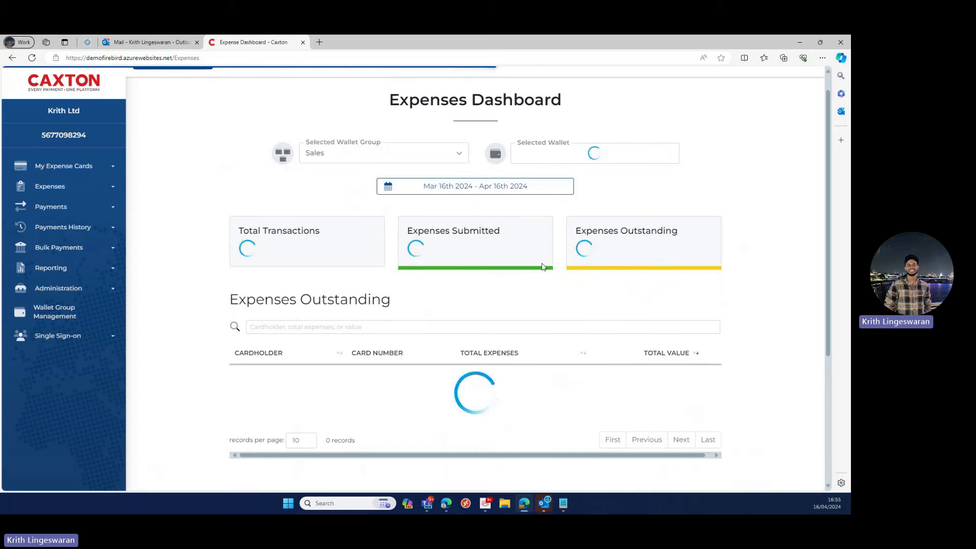
pyautogui.scroll(-3)
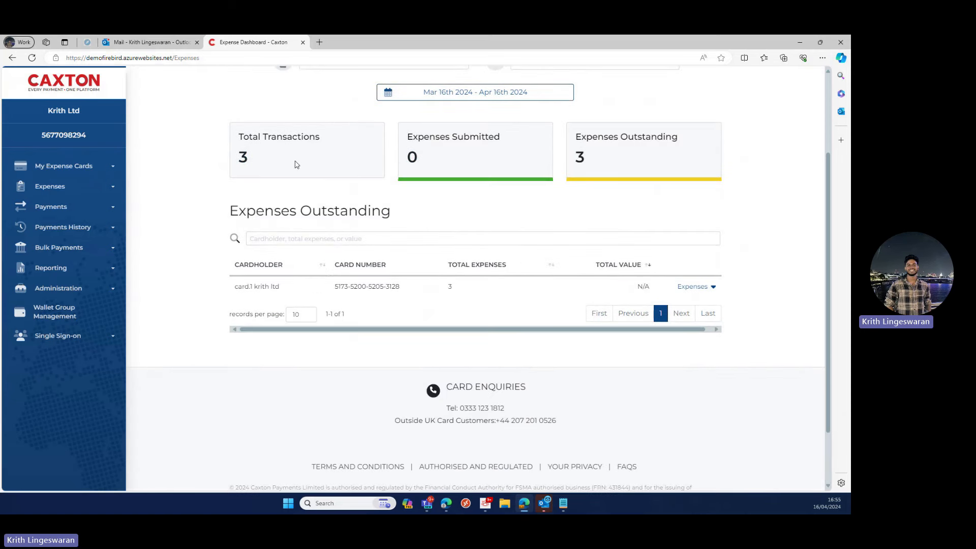
pyautogui.moveTo(450, 157)
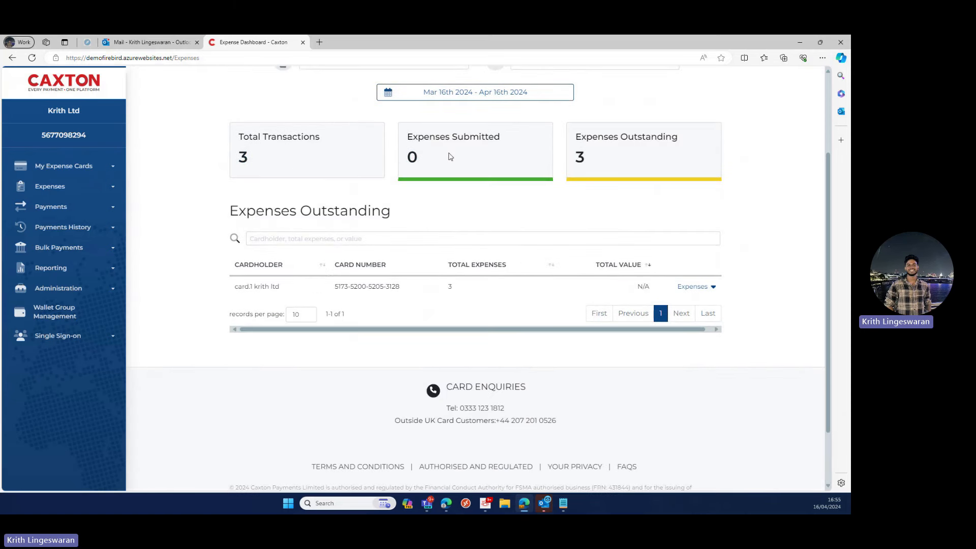
pyautogui.click(693, 286)
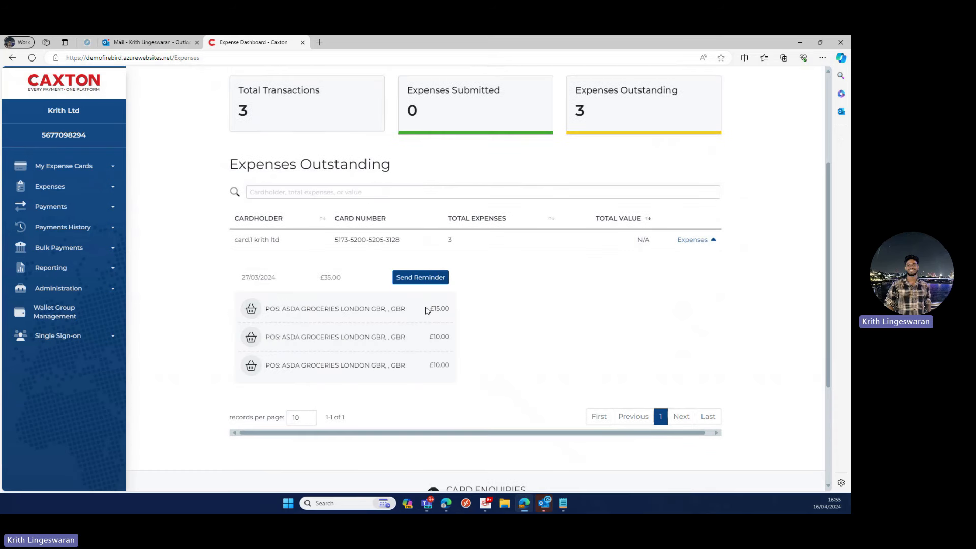
pyautogui.moveTo(364, 324)
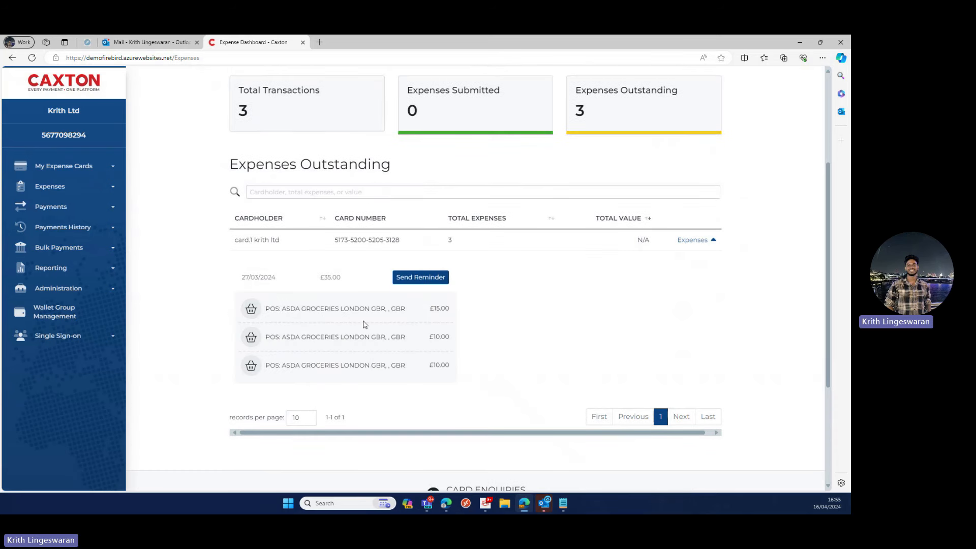
pyautogui.moveTo(432, 347)
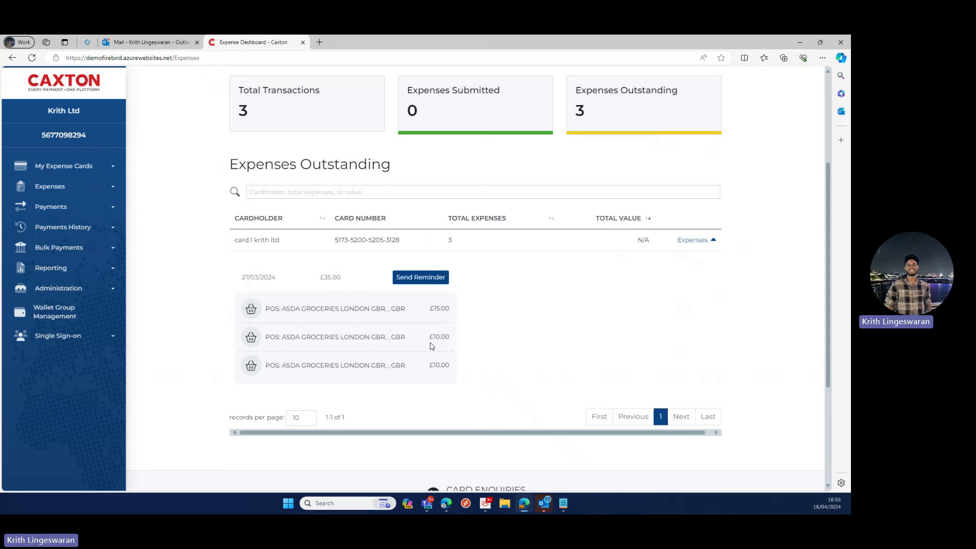
pyautogui.moveTo(421, 283)
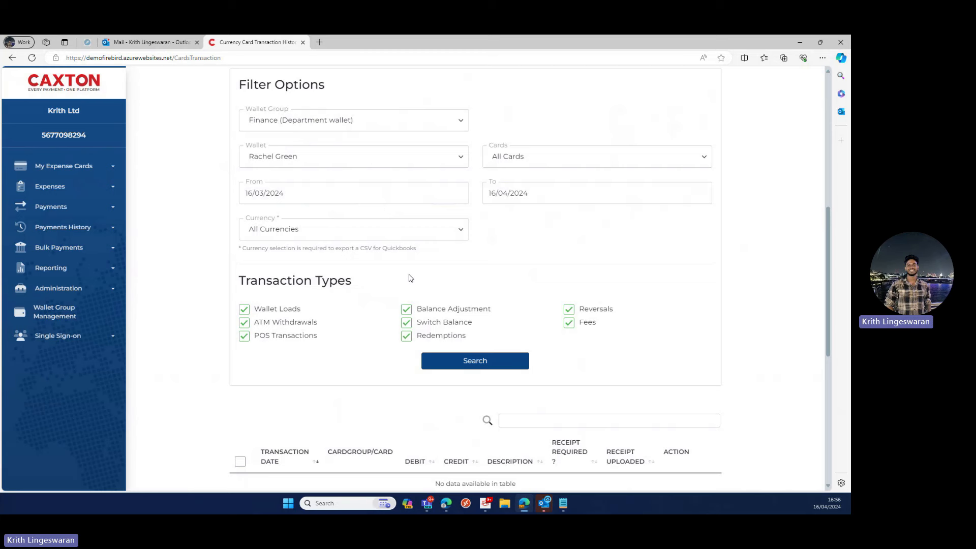
# Search transactions for the Sales Department wallet group and browse the six 27/03/2024 results
pyautogui.click(353, 156)
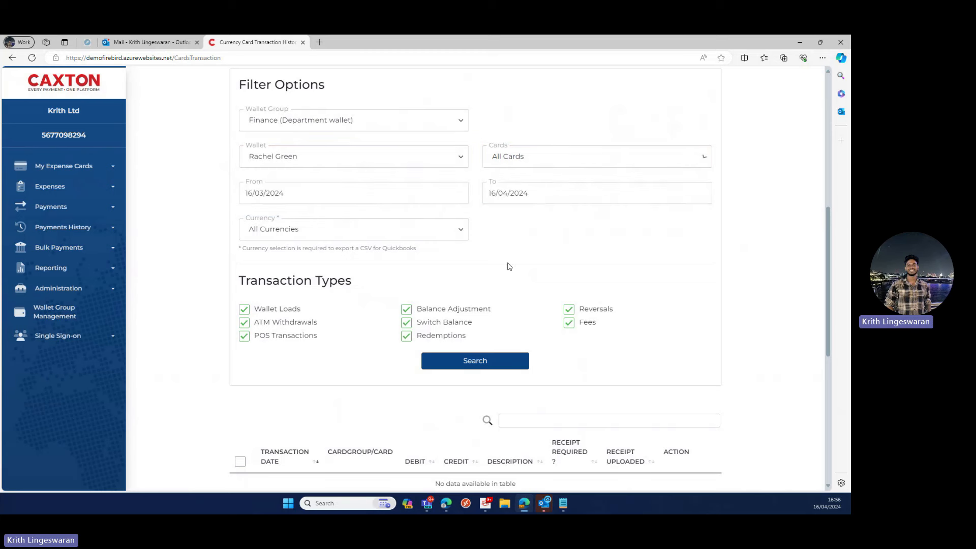
pyautogui.click(354, 230)
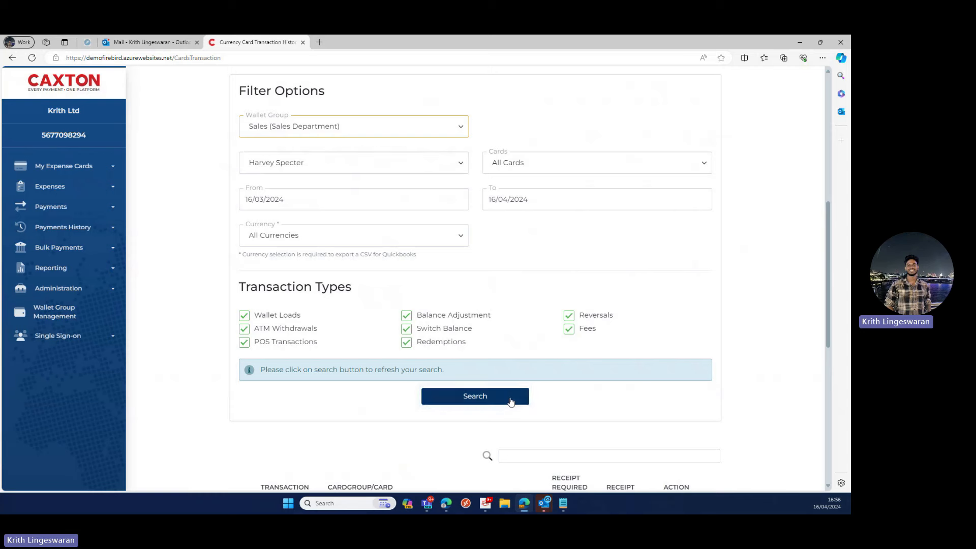
pyautogui.click(475, 396)
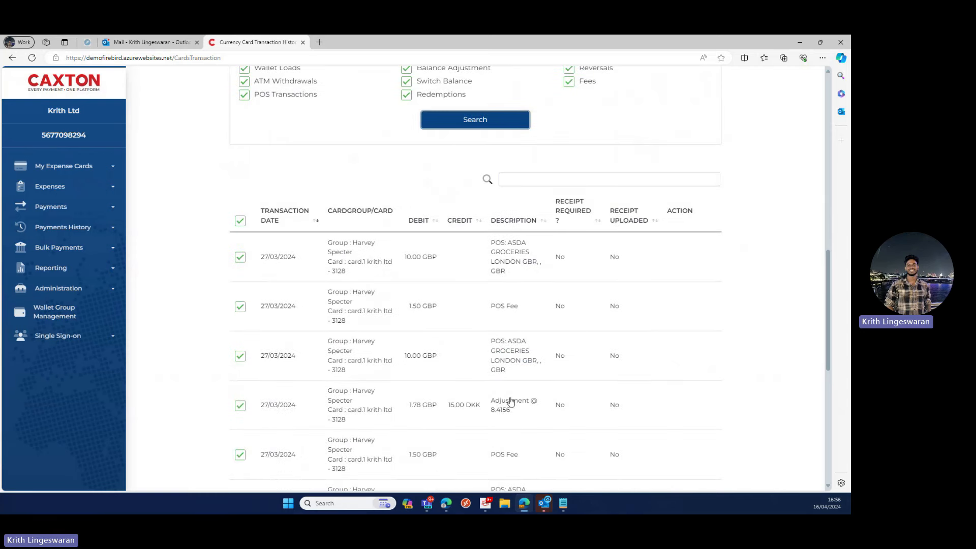
pyautogui.scroll(-3)
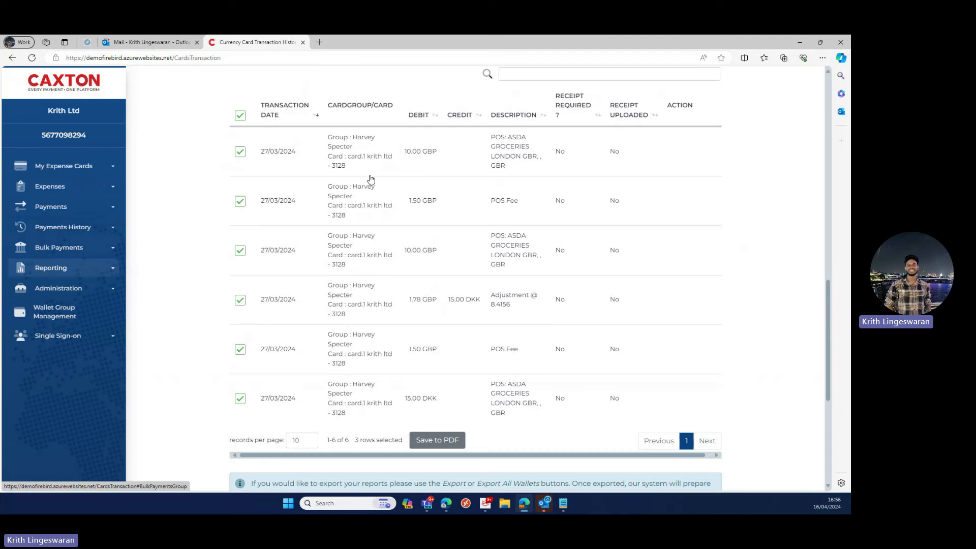
pyautogui.scroll(-3)
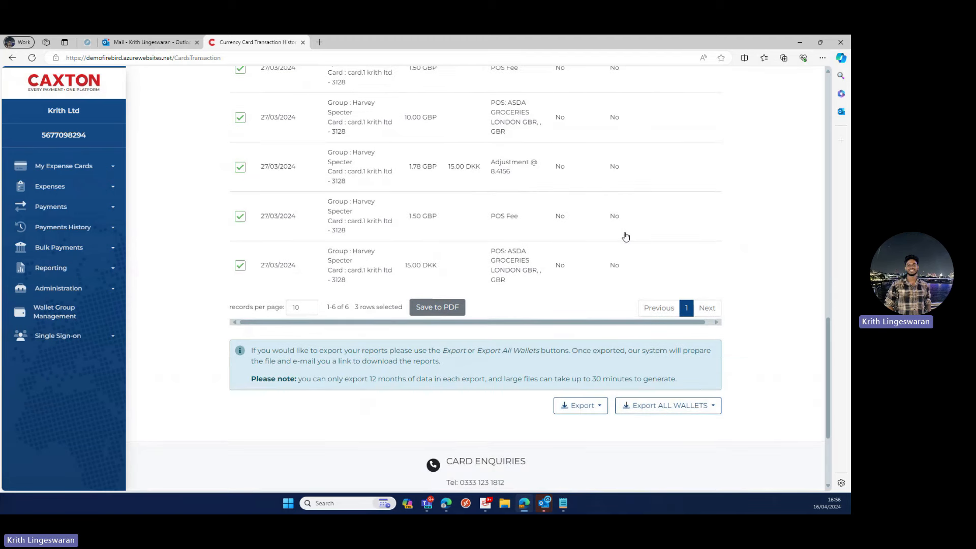
pyautogui.scroll(-3)
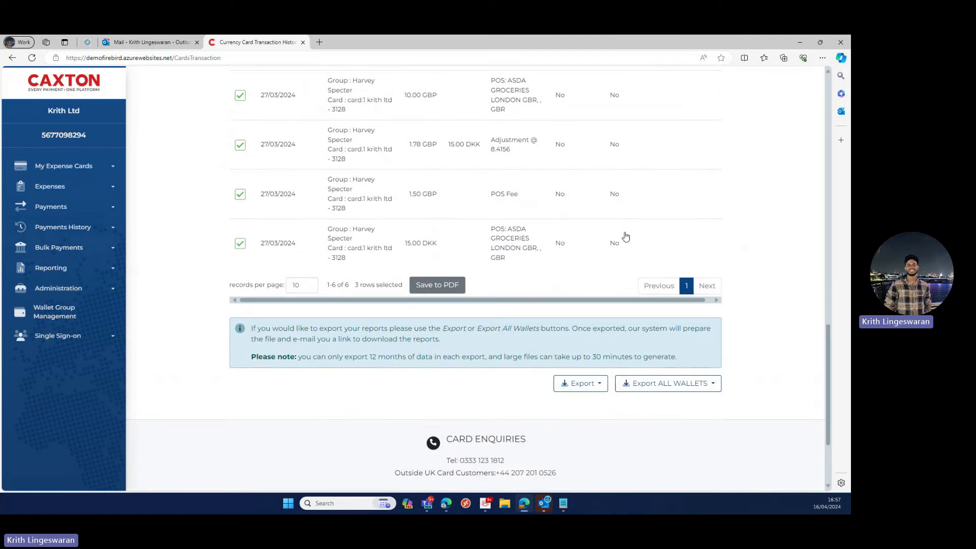
pyautogui.click(581, 376)
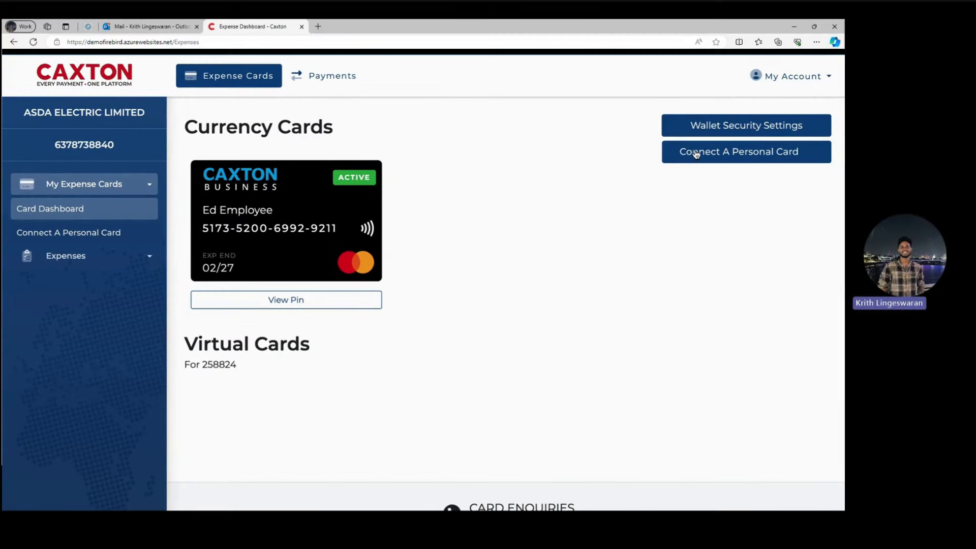
# Link a personal card through TrueLayer, showing two Amex cards awaiting approval
pyautogui.click(746, 152)
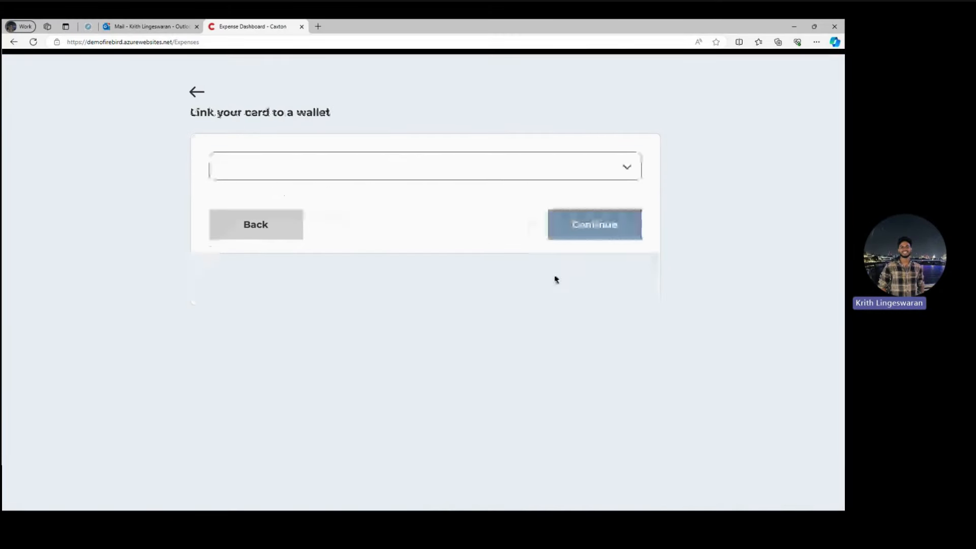
pyautogui.click(594, 224)
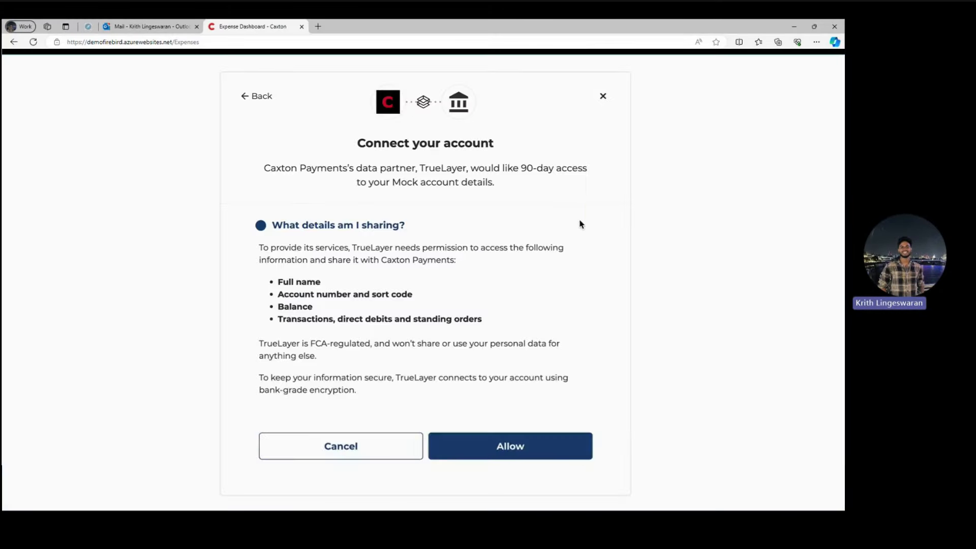
pyautogui.click(510, 446)
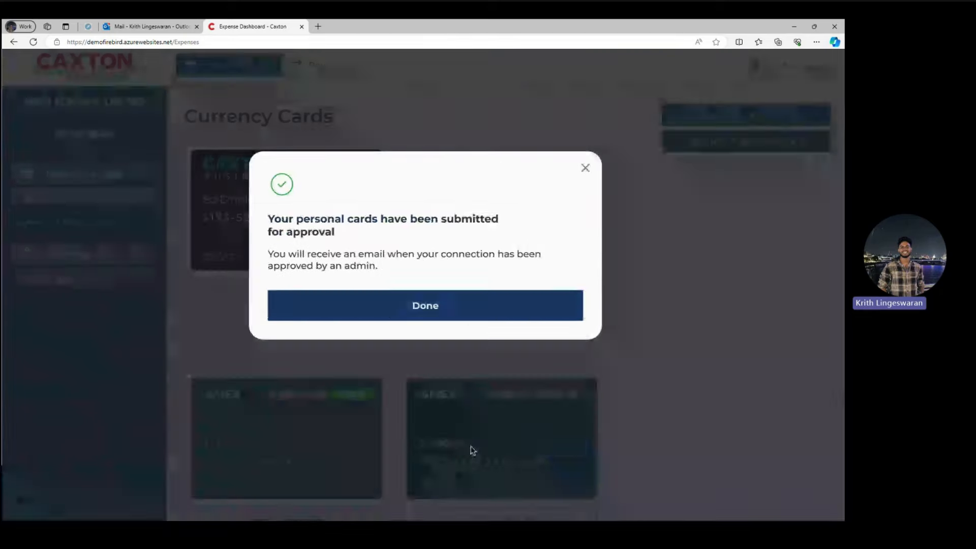
pyautogui.click(425, 305)
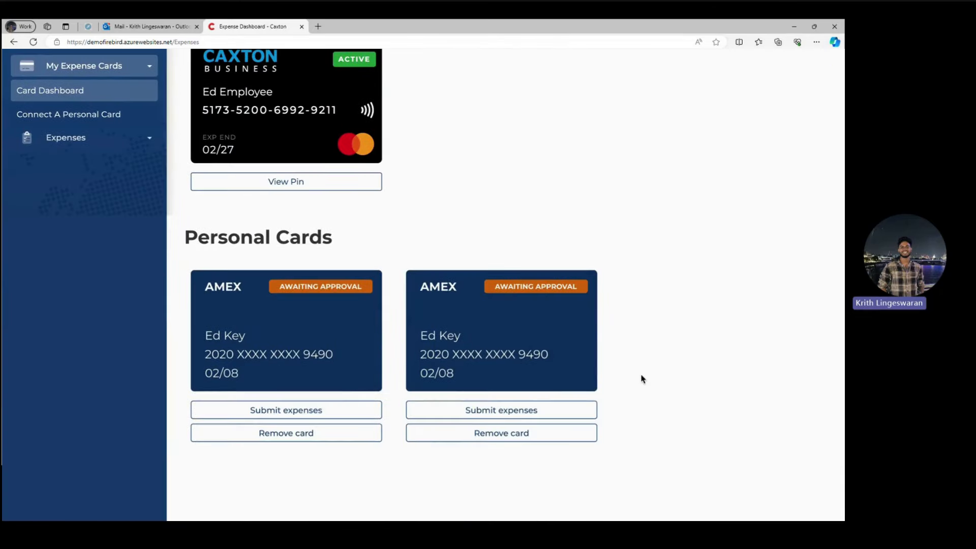
pyautogui.scroll(-3)
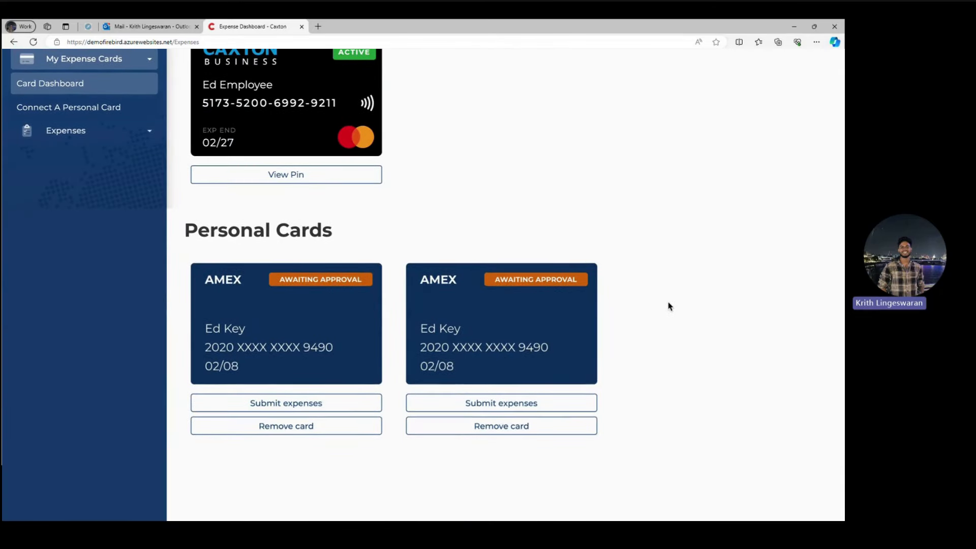